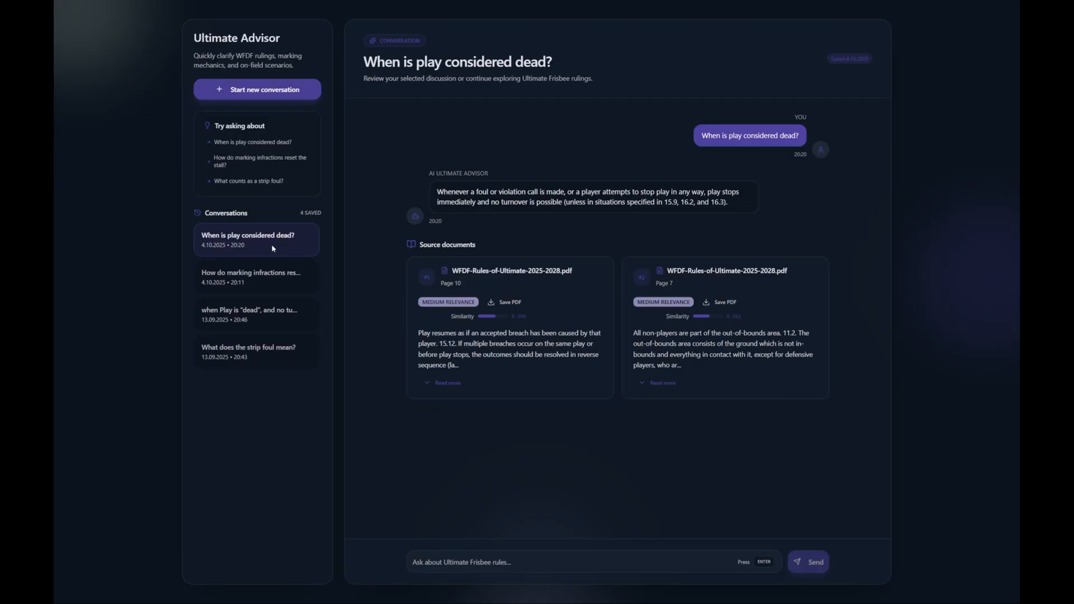
{"action": "mouse_move", "coordinate": [633, 218]}
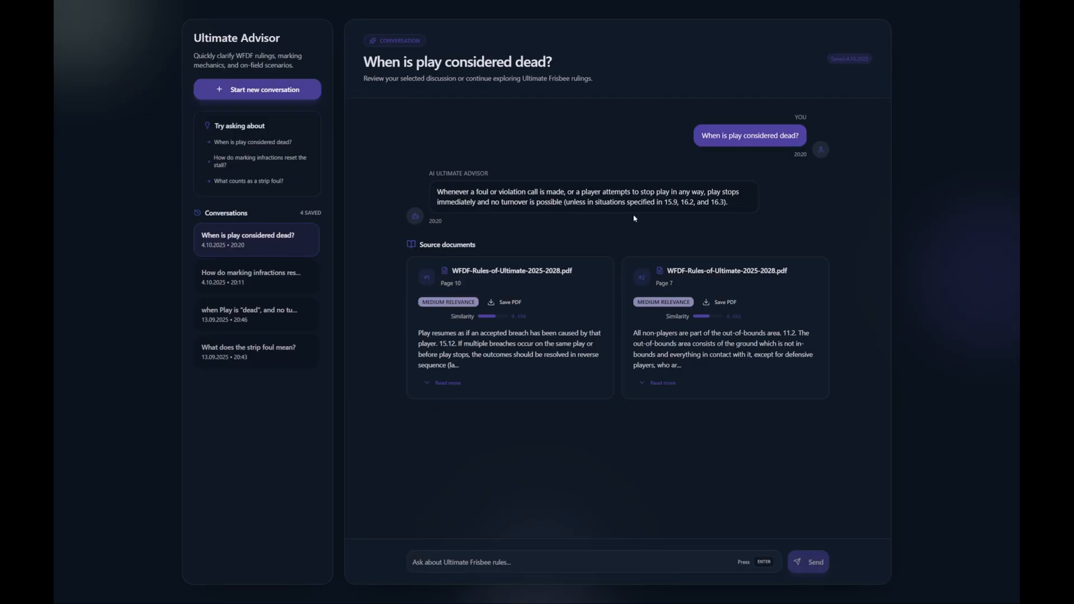
{"action": "mouse_move", "coordinate": [632, 238]}
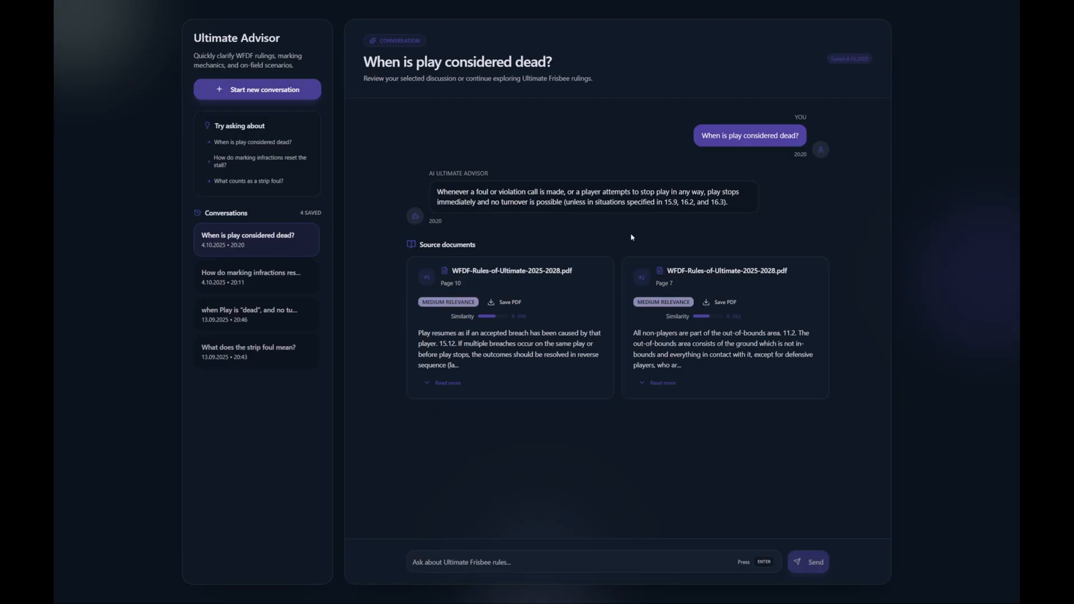
Expand the full text of the page 10 WFDF rules excerpt via 'Read more'.
{"action": "left_click", "coordinate": [448, 382]}
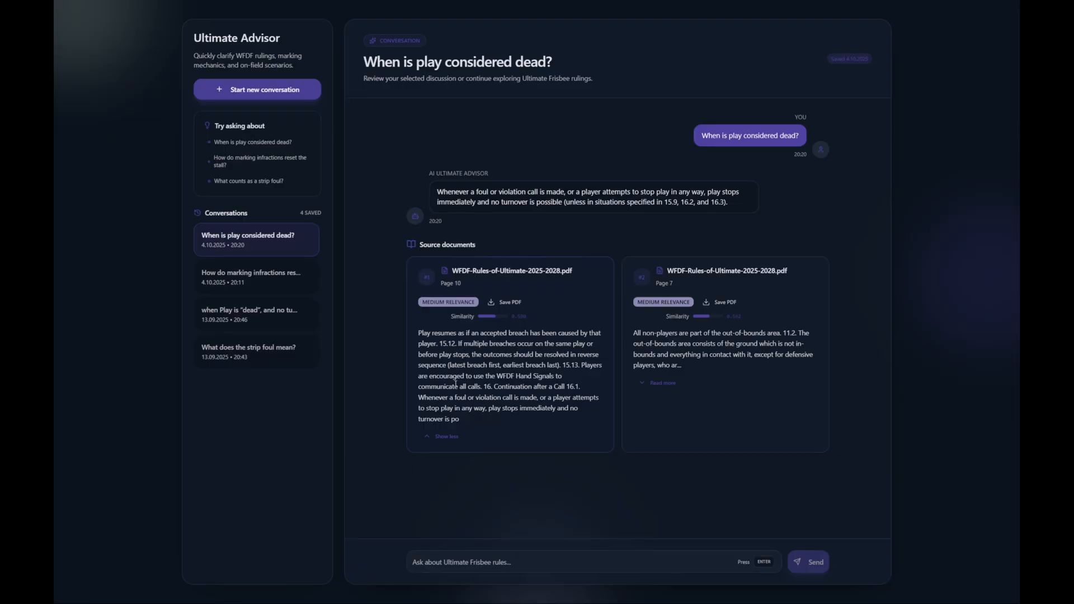
{"action": "mouse_move", "coordinate": [523, 423]}
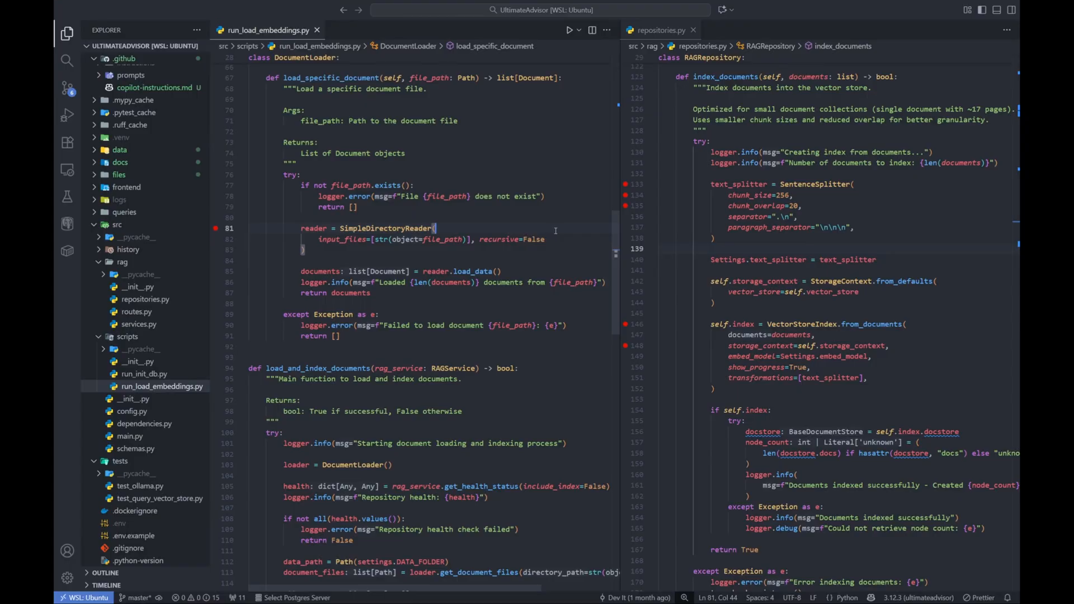
{"action": "mouse_move", "coordinate": [506, 224]}
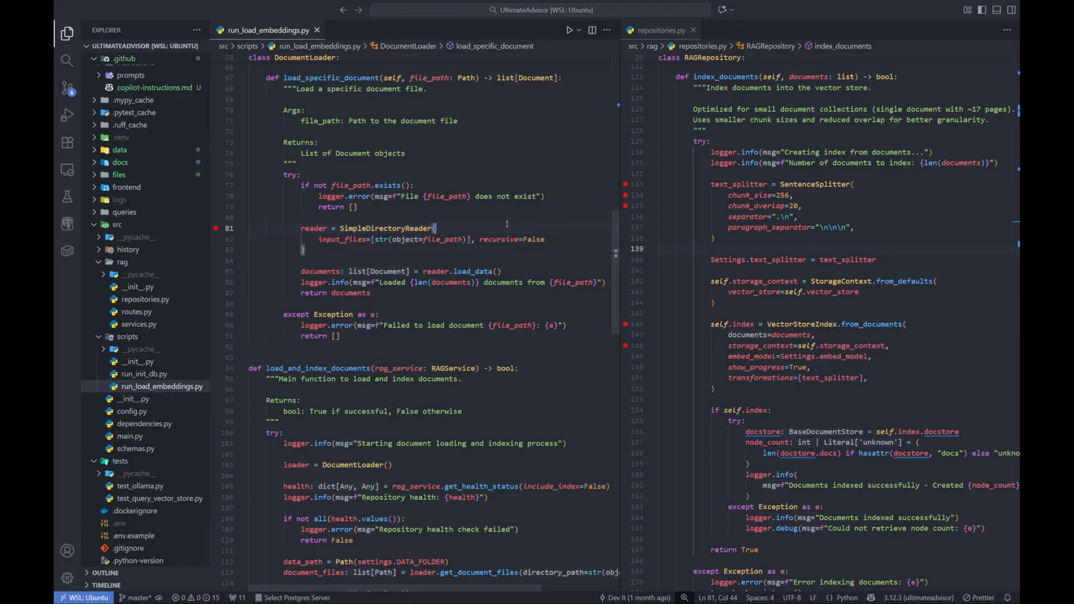
Trace SimpleDirectoryReader loading down to the index_documents call in load_and_index_documents.
{"action": "double_click", "coordinate": [385, 229]}
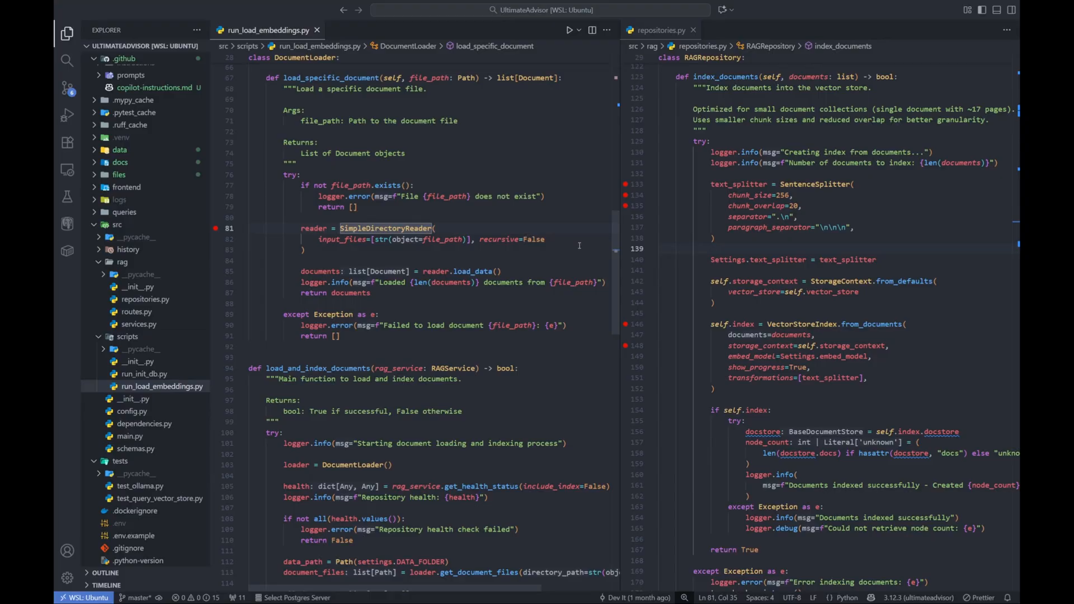
{"action": "scroll", "scroll_direction": "down", "scroll_amount": 3}
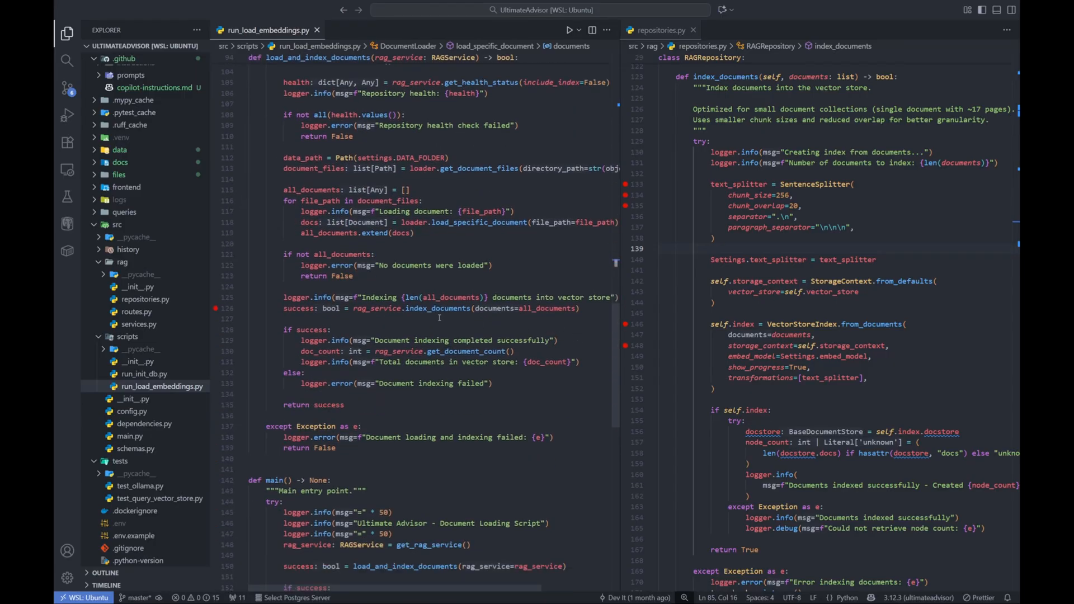
{"action": "double_click", "coordinate": [437, 309]}
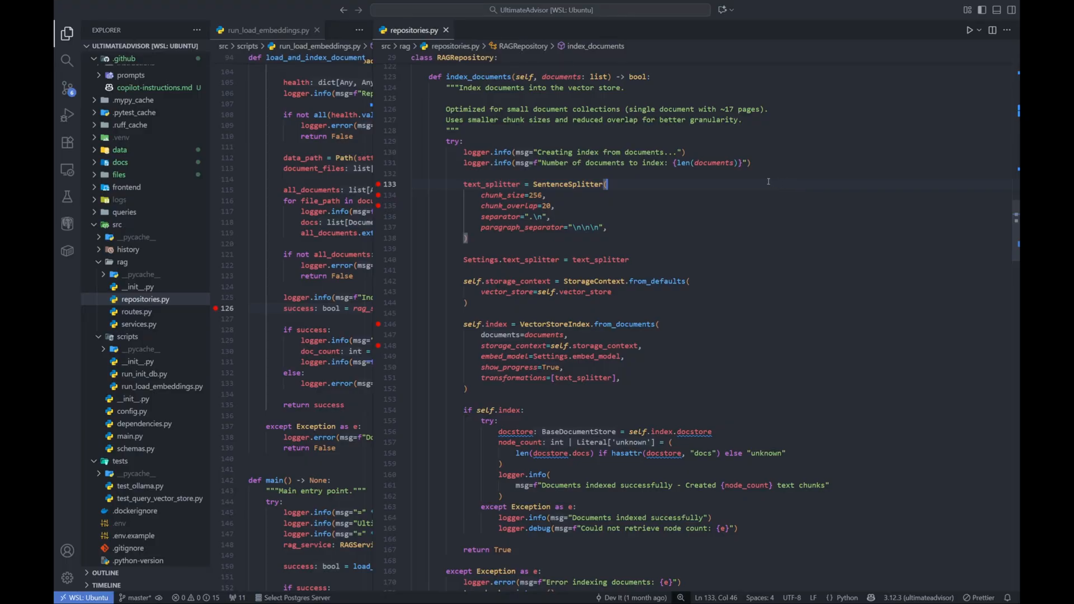
{"action": "mouse_move", "coordinate": [715, 184]}
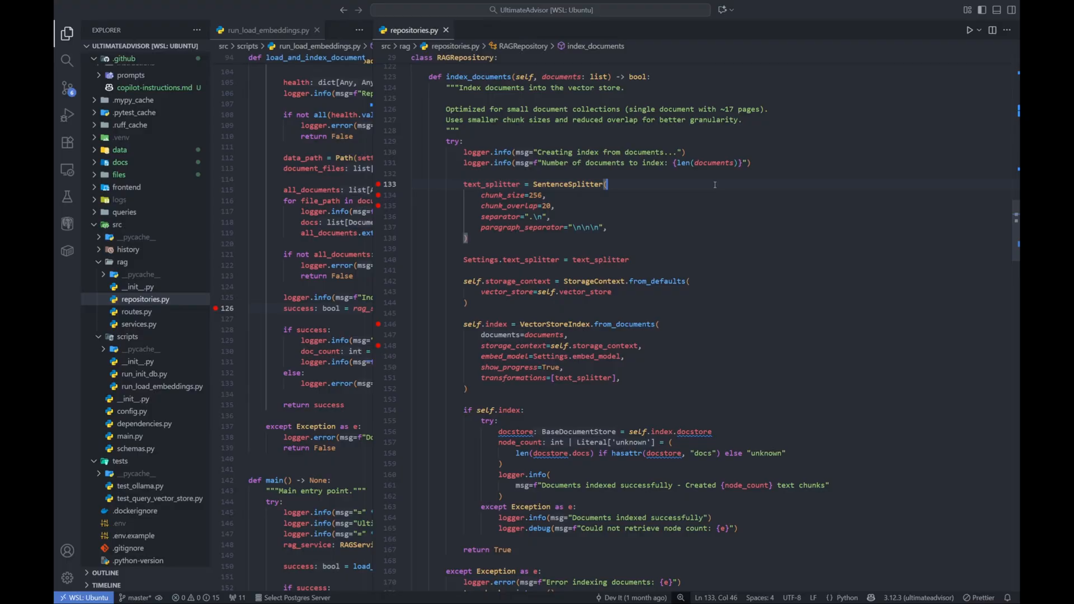
Review the SentenceSplitter chunk_size setting, then move down to RAGRepository's query method.
{"action": "double_click", "coordinate": [502, 194]}
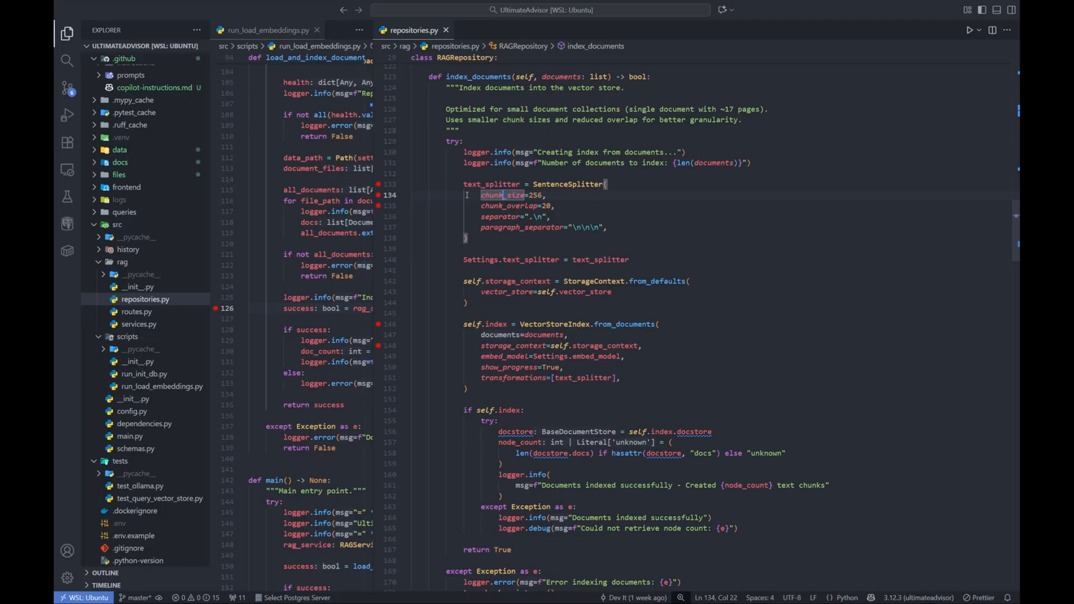
{"action": "mouse_move", "coordinate": [507, 195]}
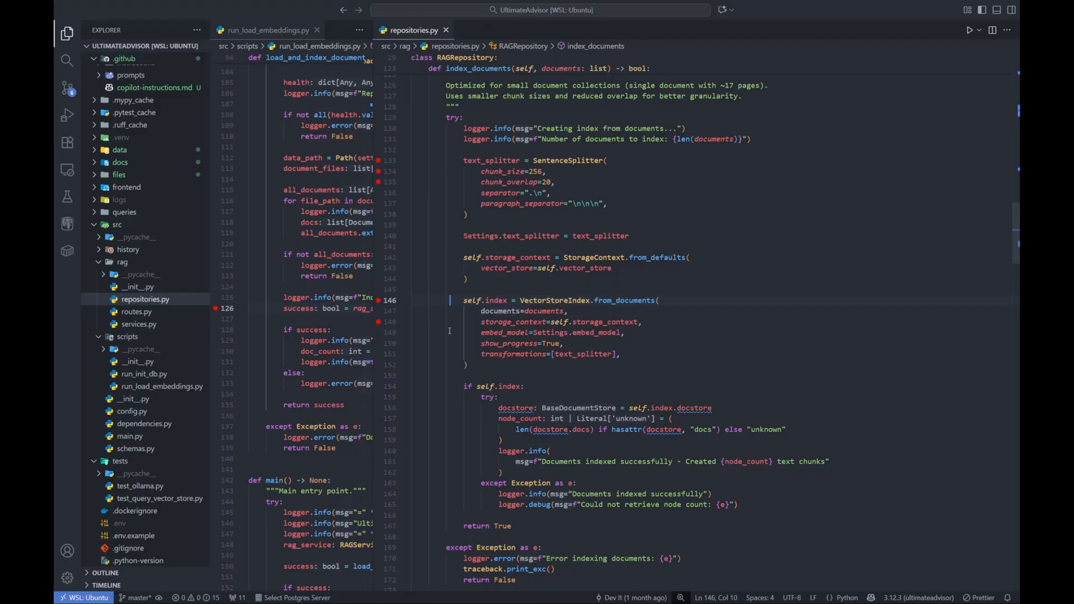
{"action": "scroll", "scroll_direction": "down", "scroll_amount": 3}
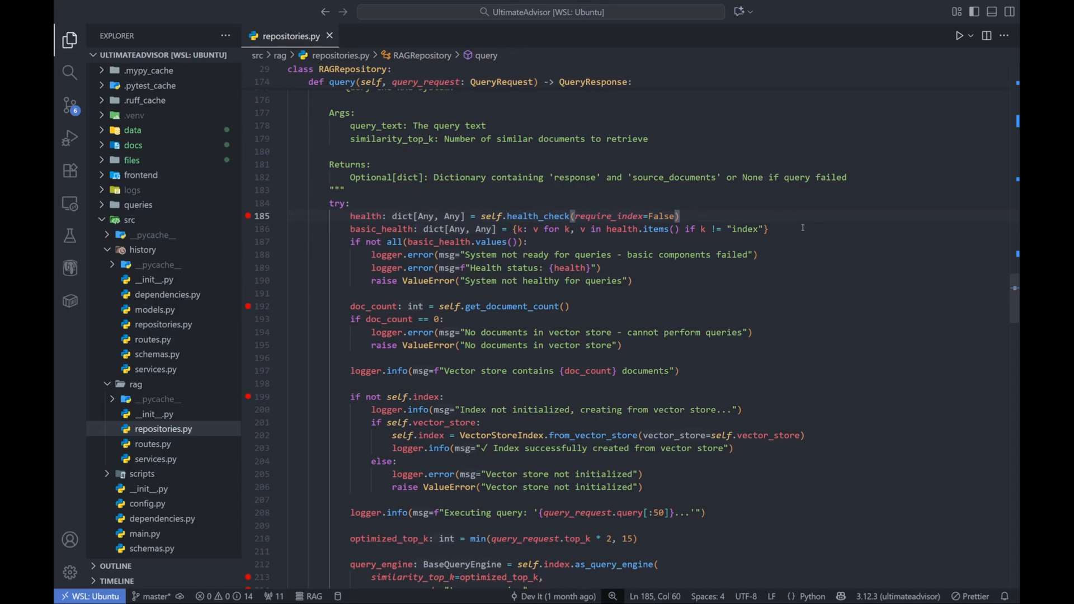
{"action": "mouse_move", "coordinate": [784, 303]}
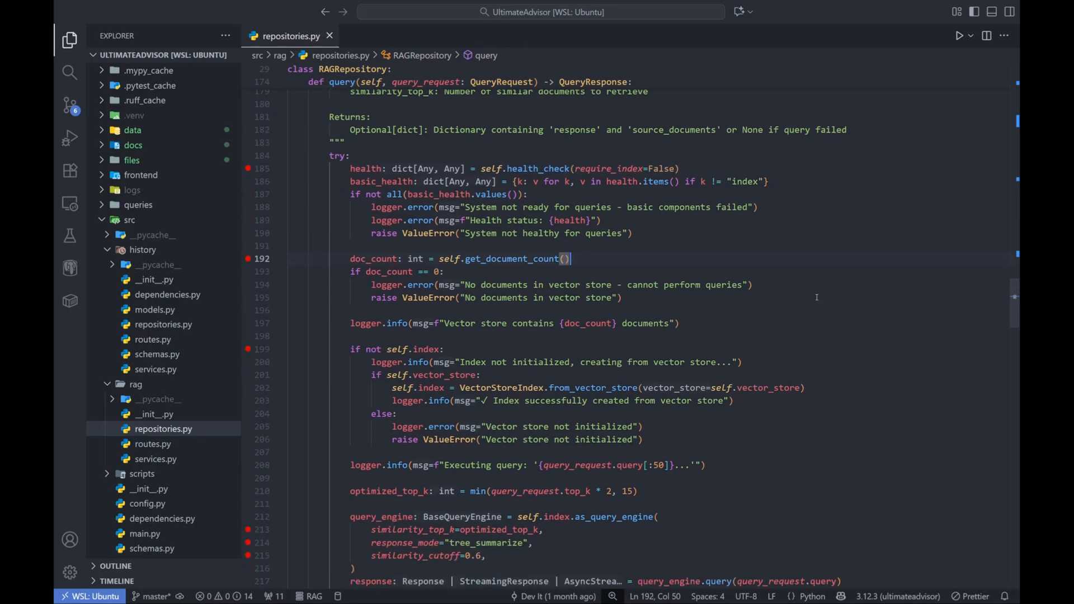
{"action": "scroll", "scroll_direction": "down", "scroll_amount": 3}
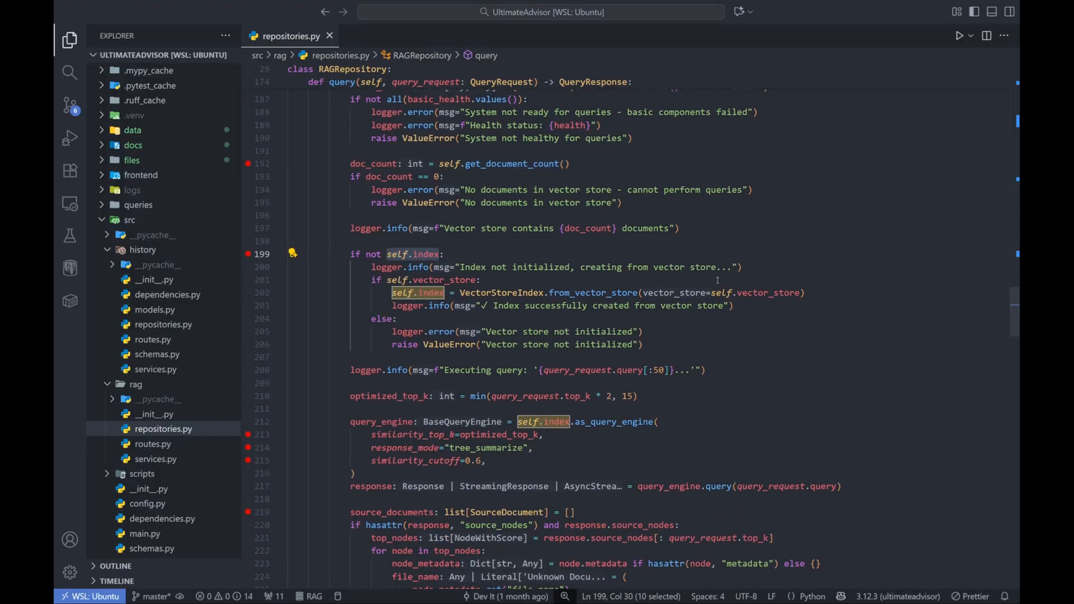
{"action": "scroll", "scroll_direction": "down", "scroll_amount": 3}
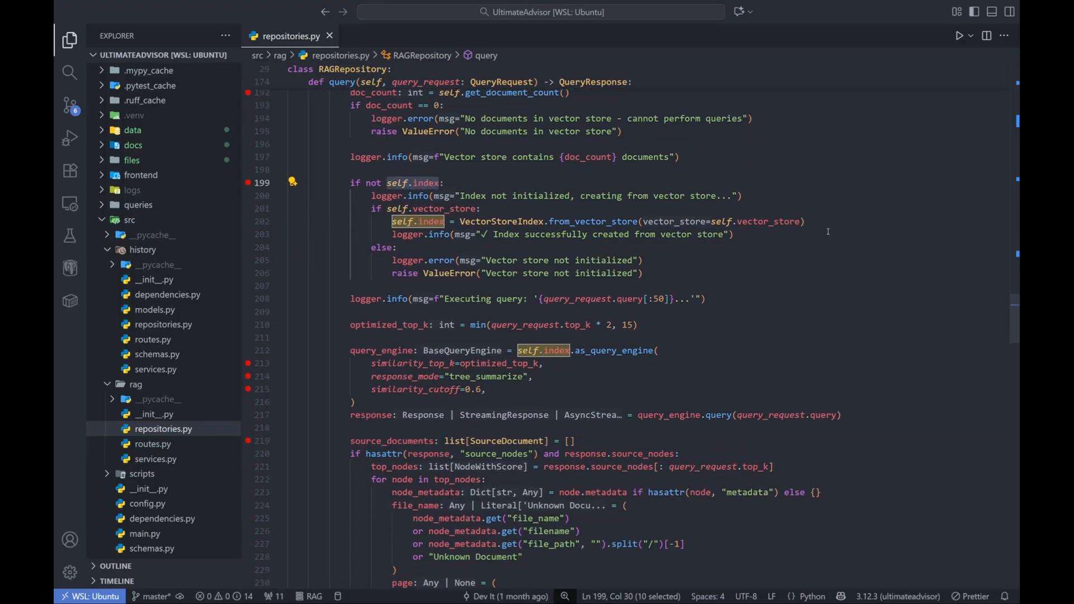
{"action": "scroll", "scroll_direction": "down", "scroll_amount": 3}
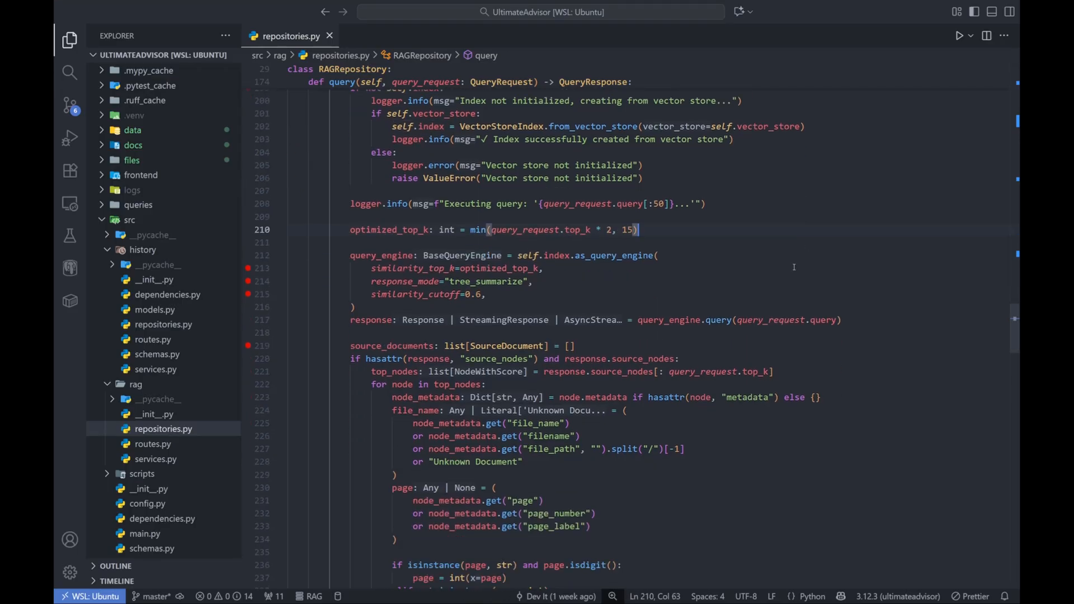
Highlight the query engine's similarity_cutoff setting and scroll through the rest of the query code.
{"action": "double_click", "coordinate": [614, 255]}
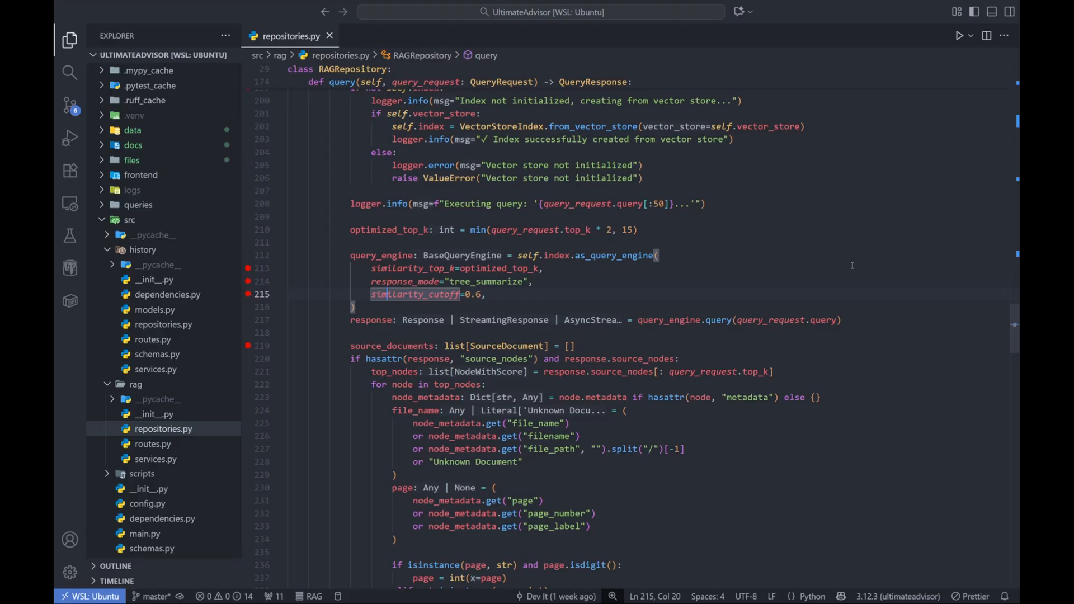
{"action": "mouse_move", "coordinate": [848, 269]}
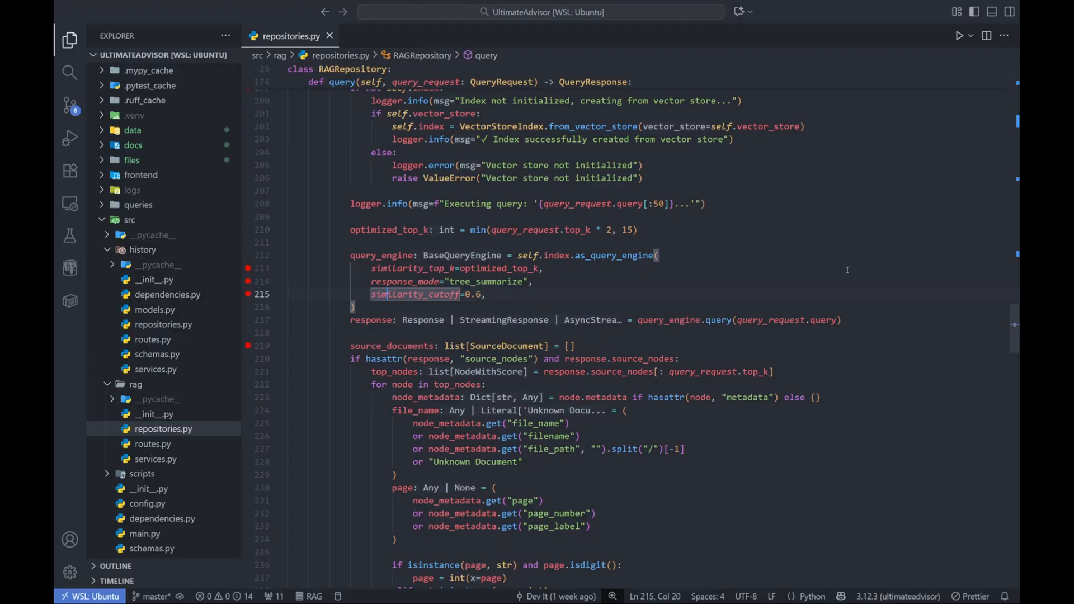
{"action": "scroll", "scroll_direction": "down", "scroll_amount": 3}
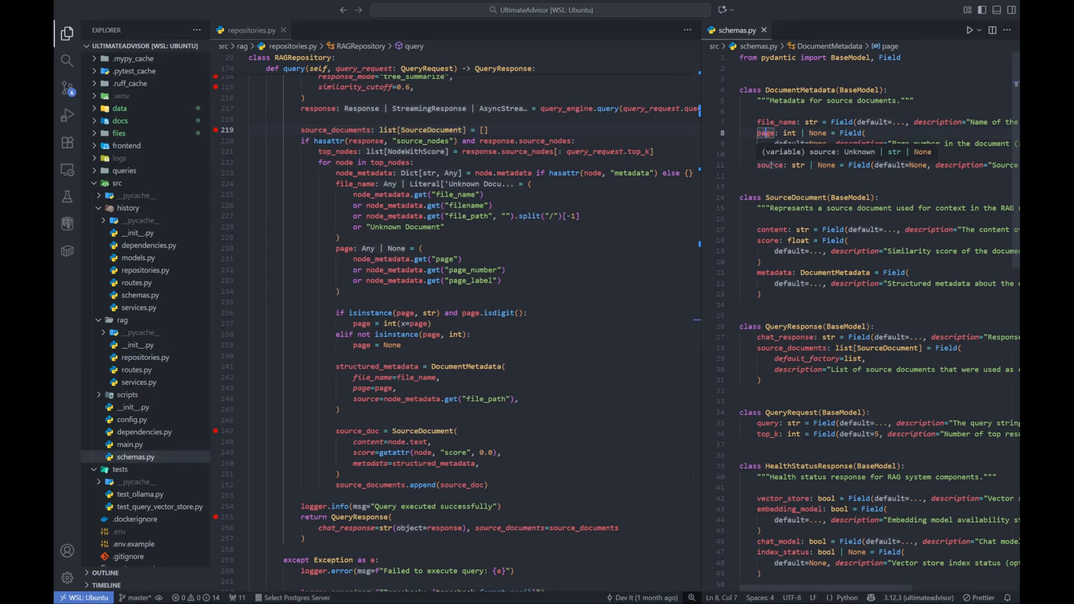
{"action": "left_click", "coordinate": [770, 165]}
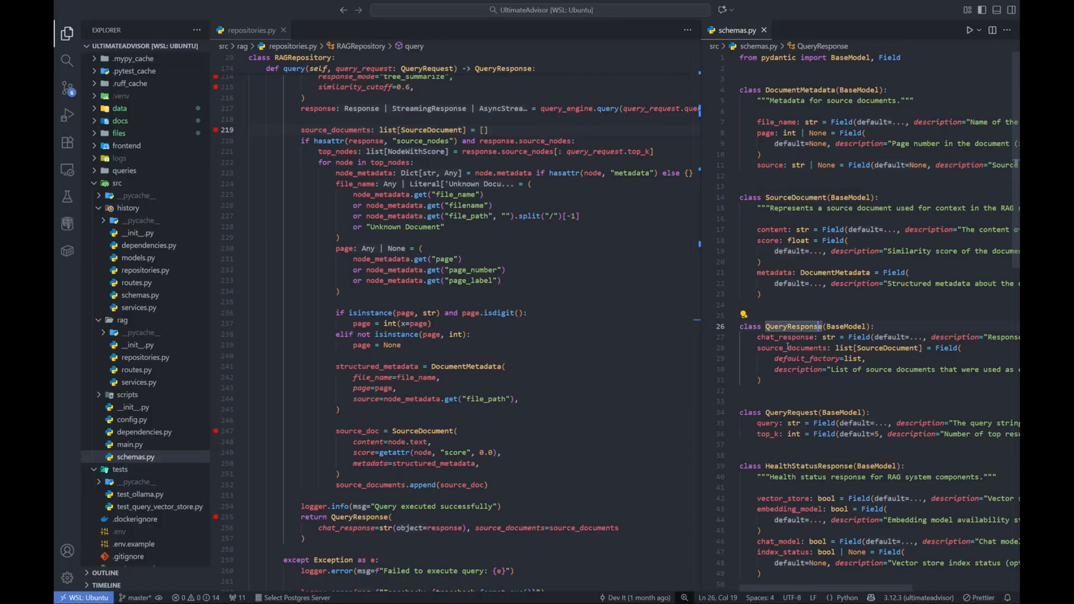
{"action": "double_click", "coordinate": [784, 337]}
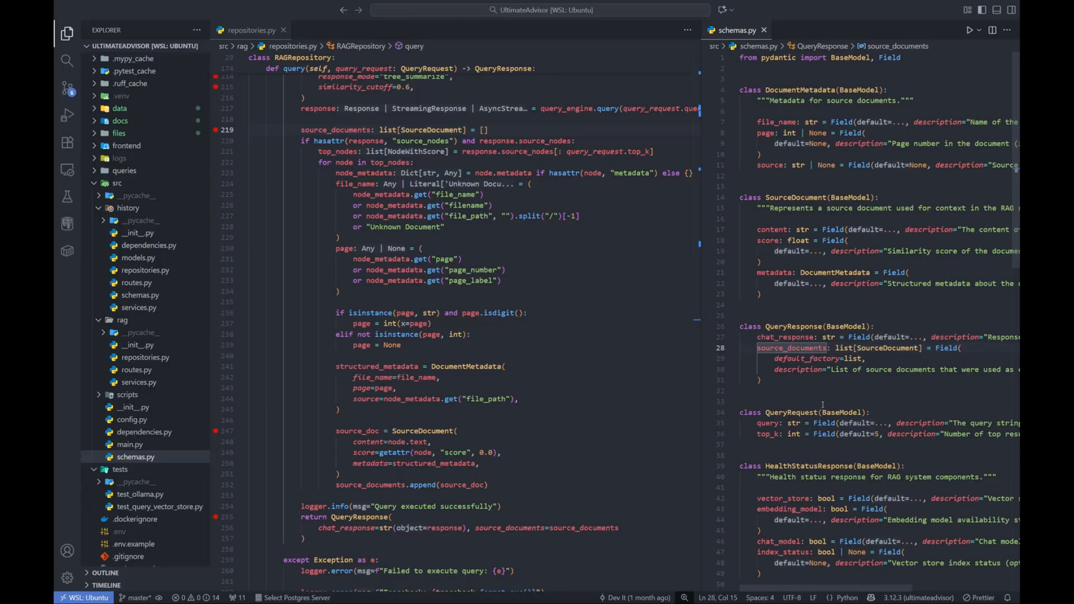
{"action": "left_click", "coordinate": [771, 229]}
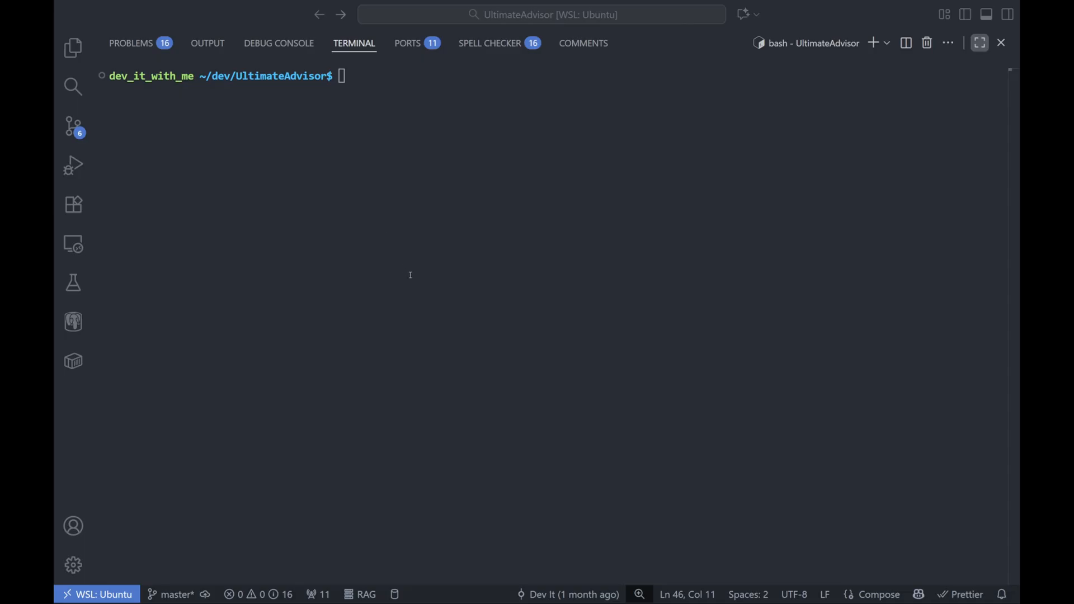
Start the Ultimate Advisor stack with docker compose in the integrated terminal.
{"action": "type", "text": "docker co"}
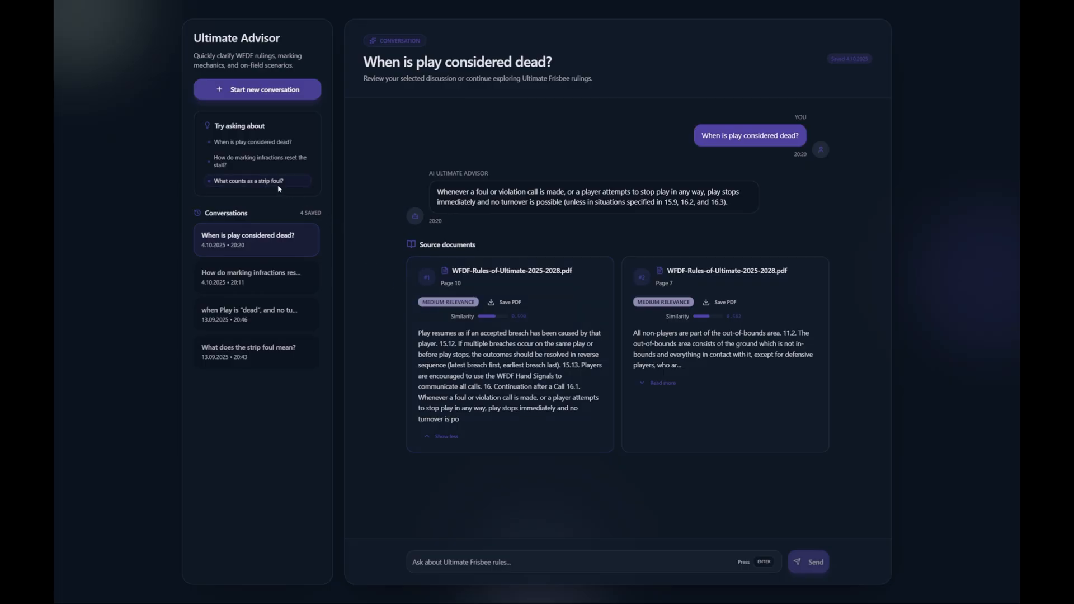
Ask the suggested question 'What counts as a strip foul?' in a new chat.
{"action": "left_click", "coordinate": [261, 89]}
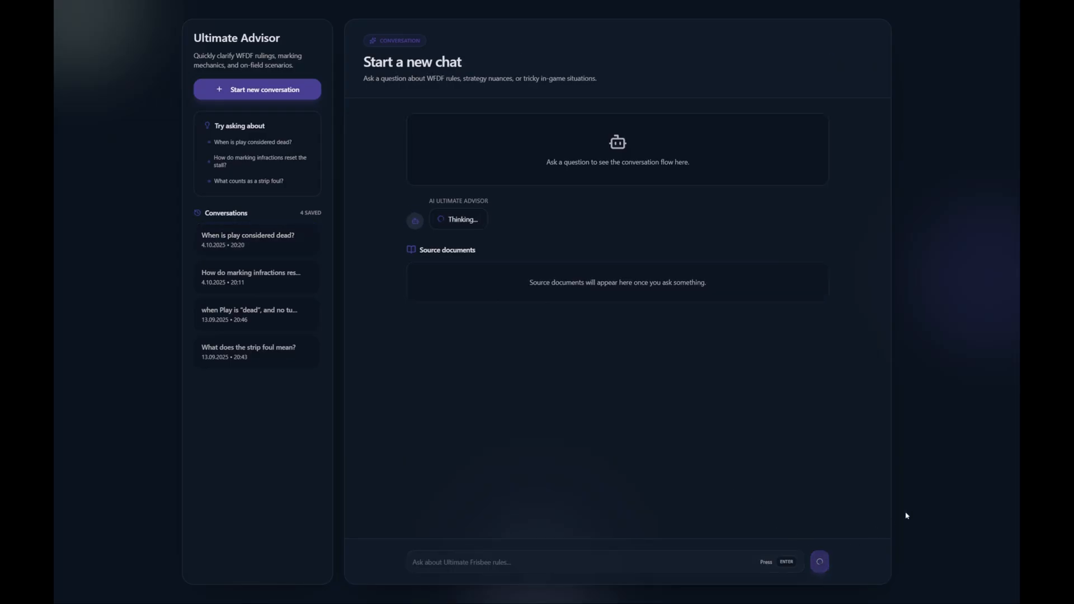
{"action": "mouse_move", "coordinate": [902, 506]}
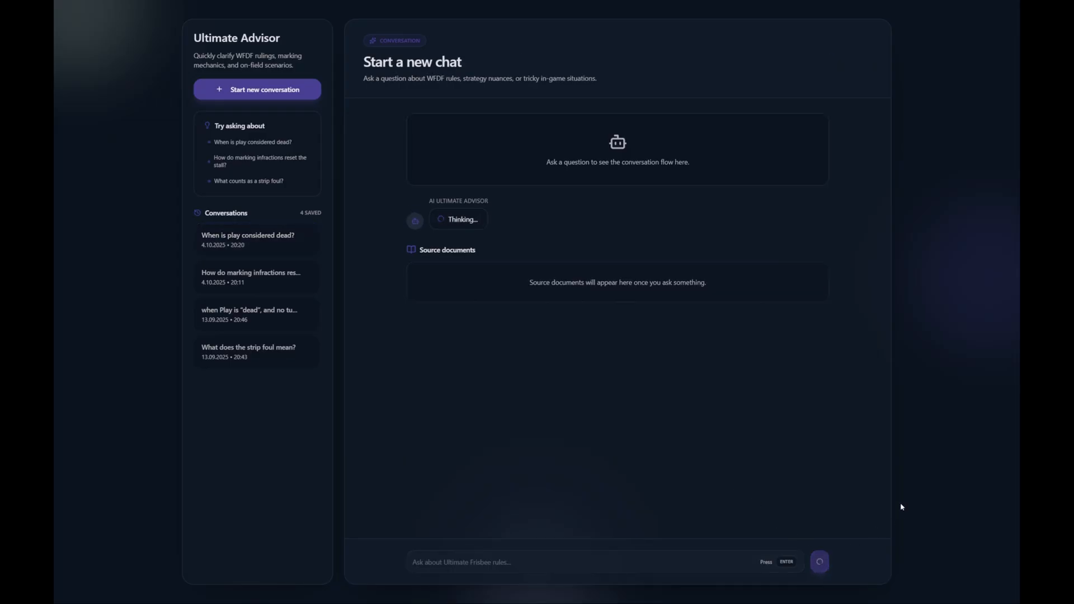
{"action": "mouse_move", "coordinate": [905, 506]}
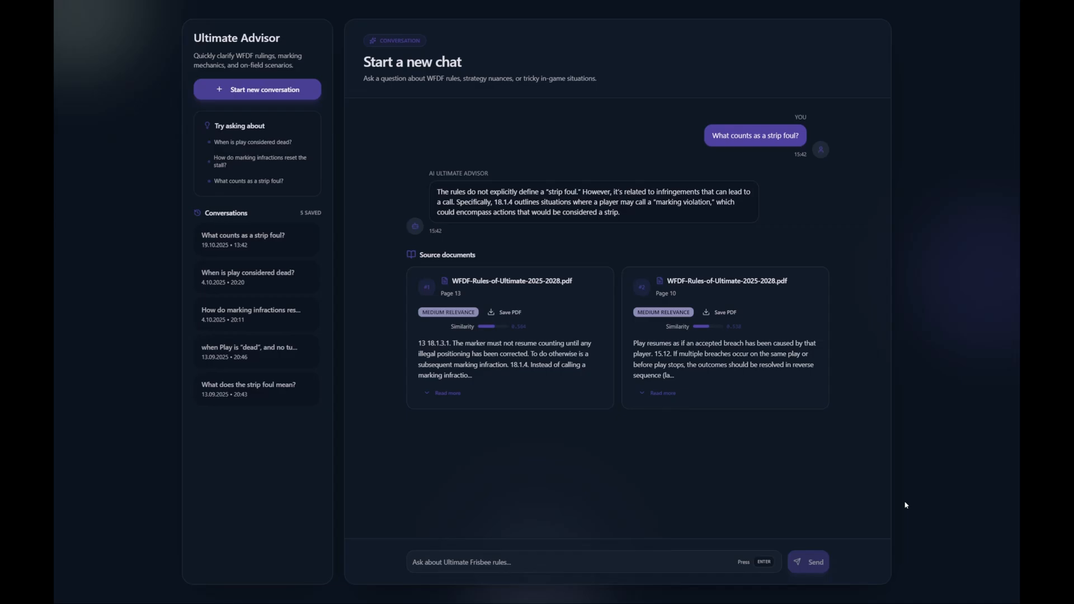
{"action": "mouse_move", "coordinate": [548, 438]}
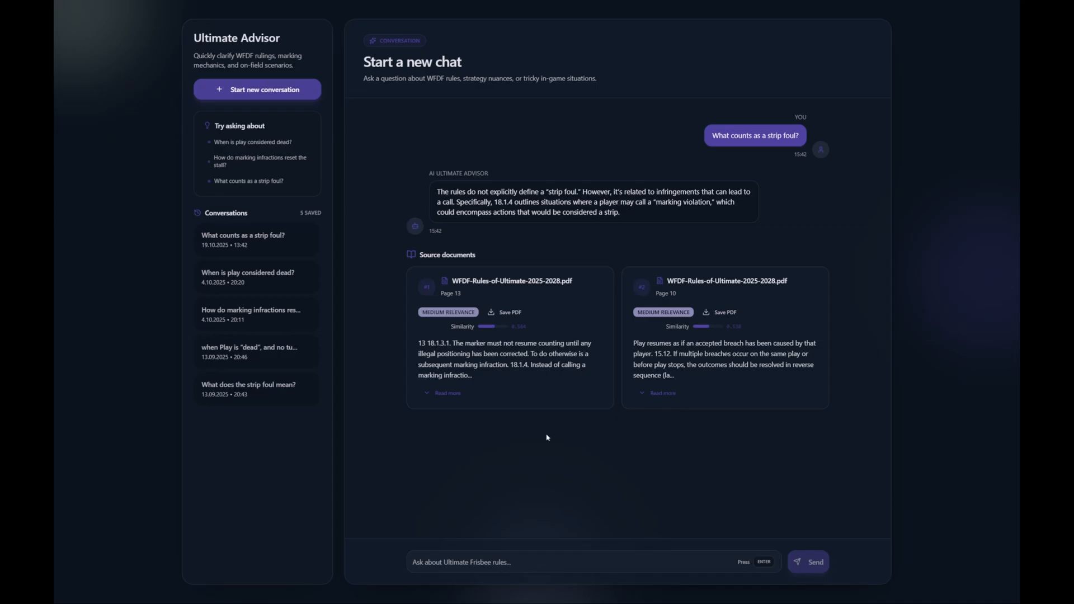
Expand the full rule text of both cited sources, pages 13 and 10.
{"action": "left_click", "coordinate": [448, 393]}
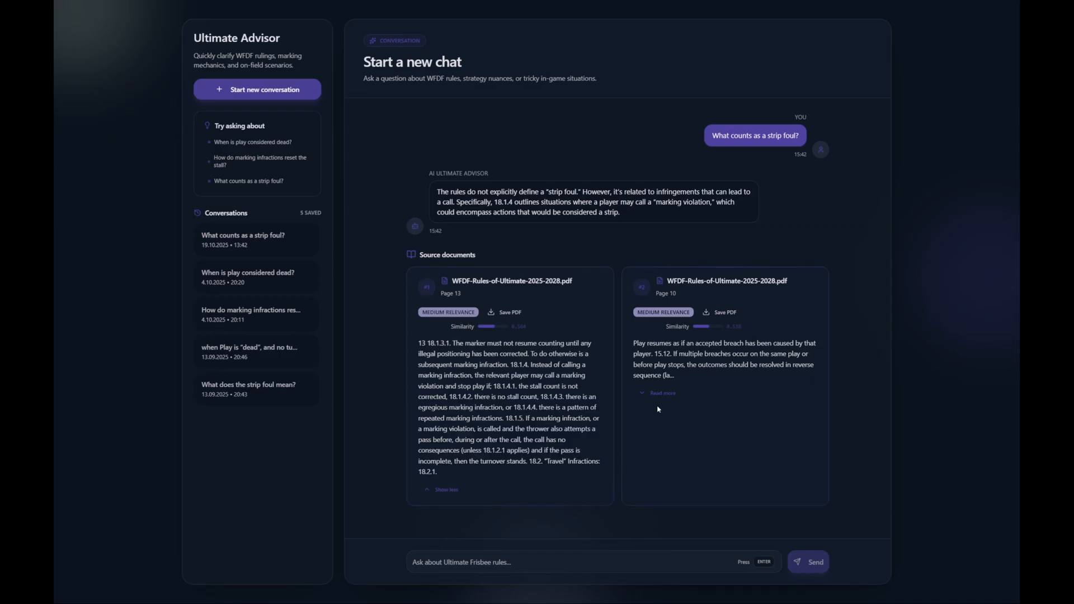
{"action": "left_click", "coordinate": [662, 393]}
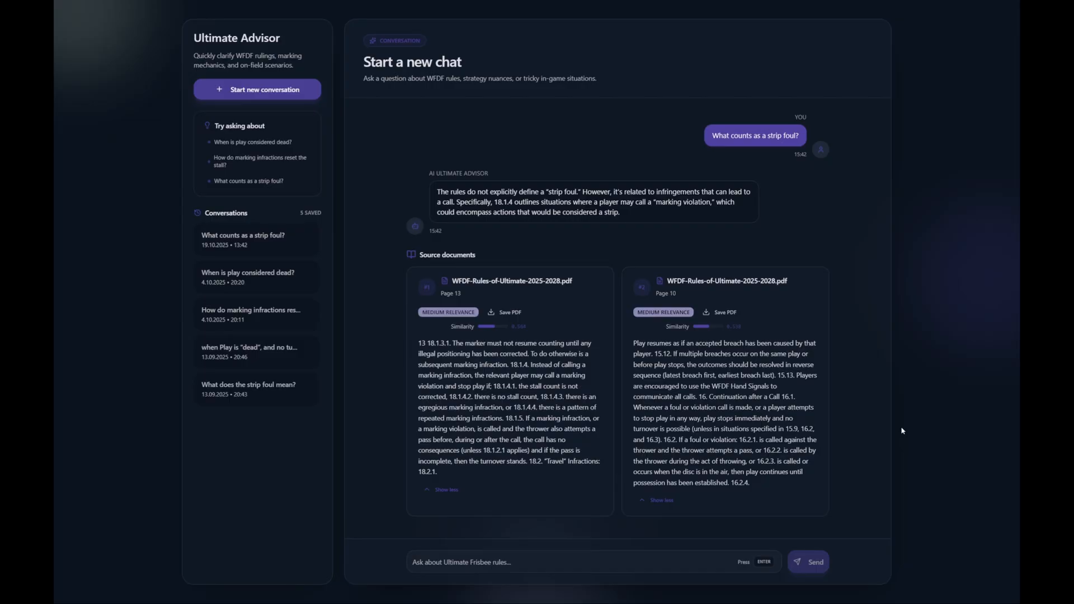
{"action": "mouse_move", "coordinate": [902, 430]}
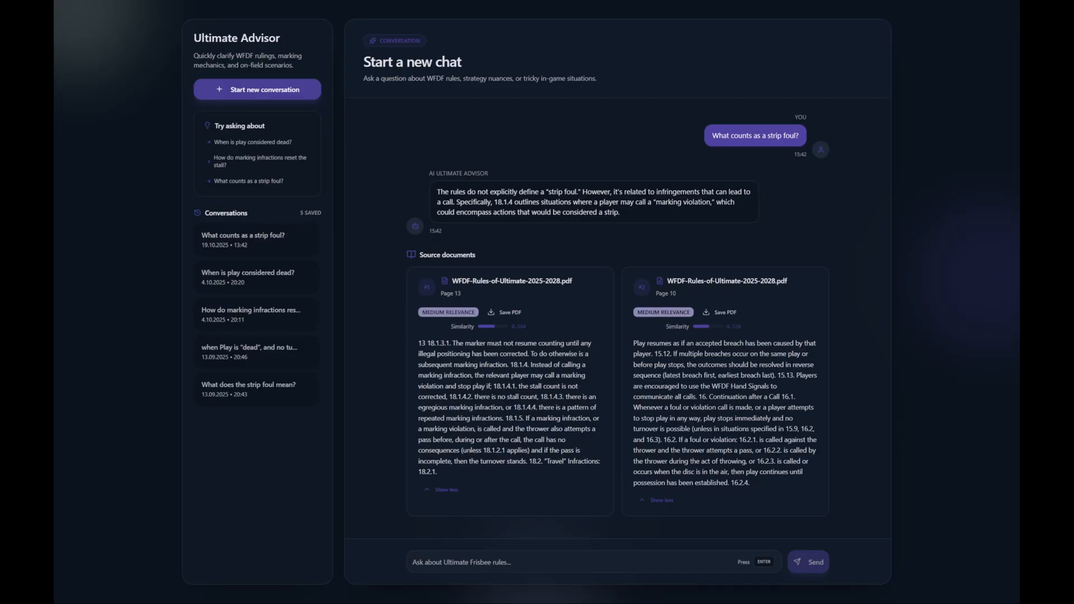